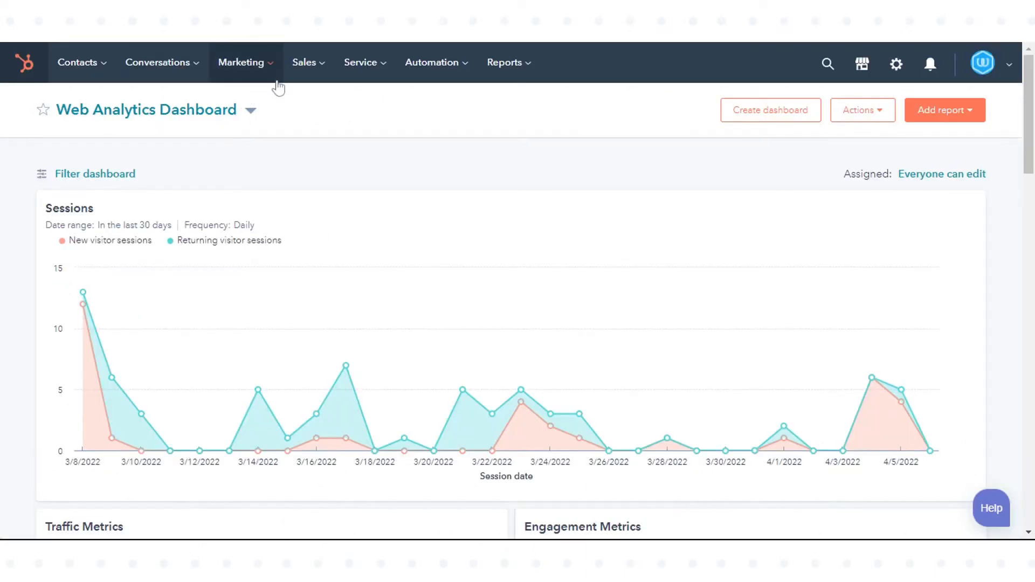
pyautogui.moveTo(287, 80)
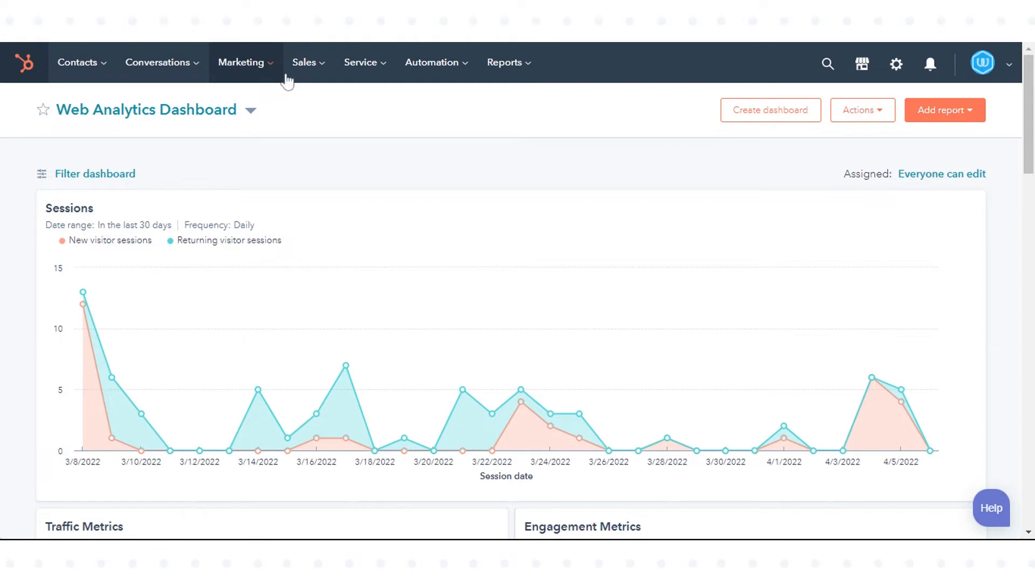
# View the scheduling pages table showing 27 views, one booking and 3.7% conversion
pyautogui.click(304, 62)
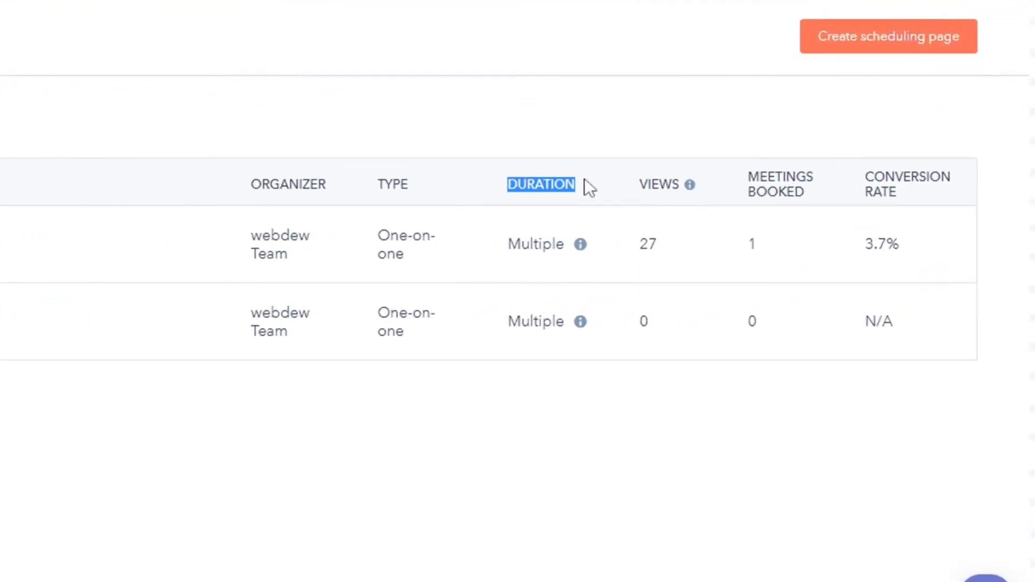
pyautogui.moveTo(630, 185)
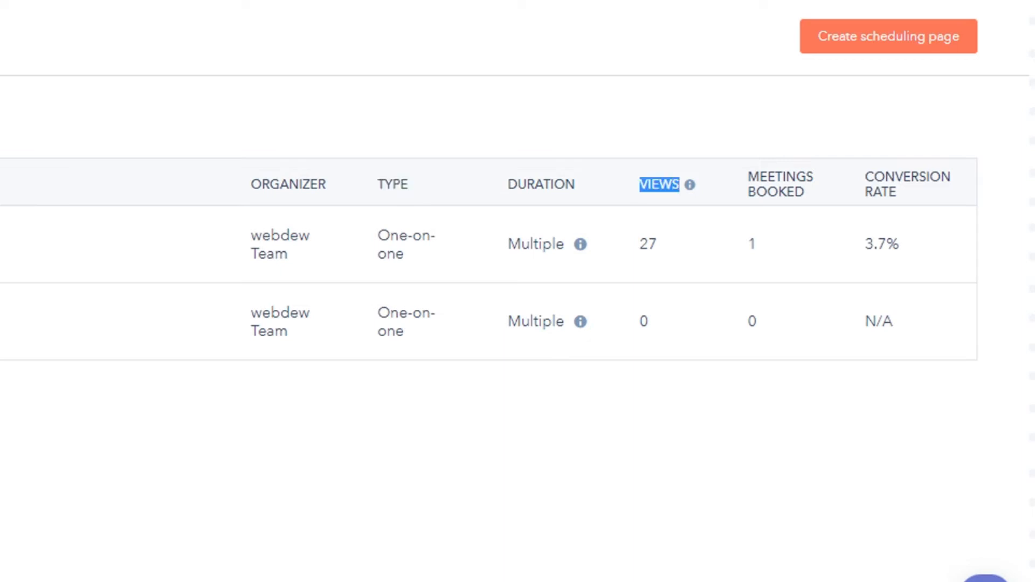
pyautogui.moveTo(690, 185)
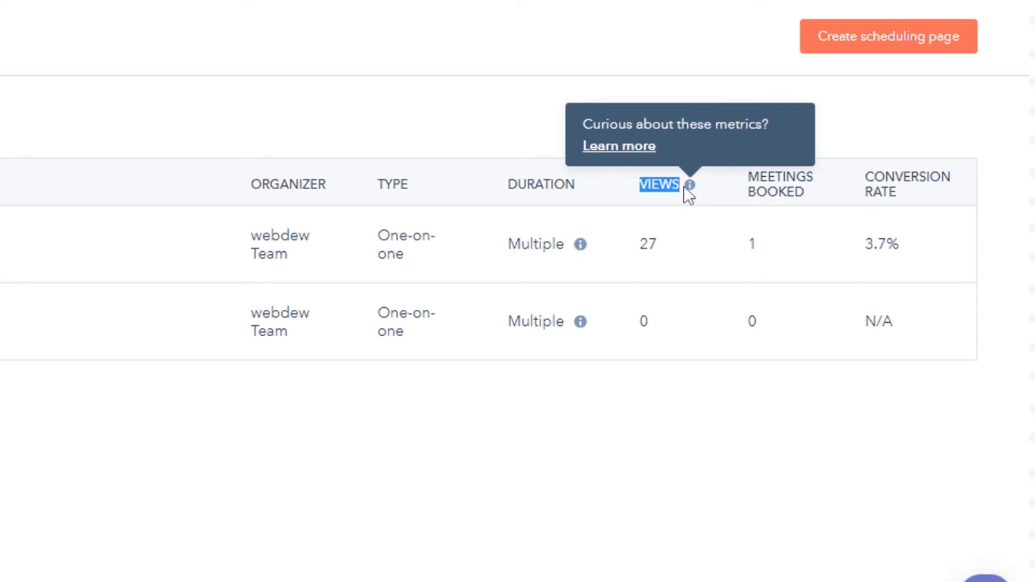